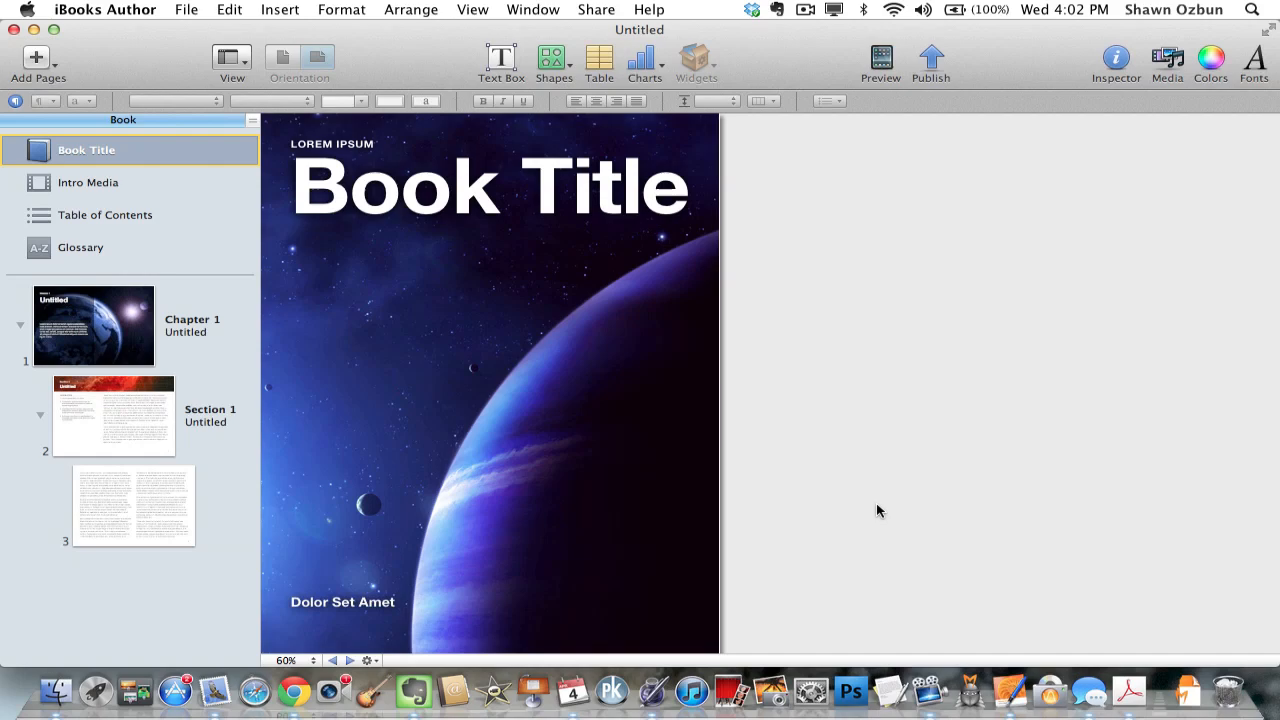
pyautogui.moveTo(110, 196)
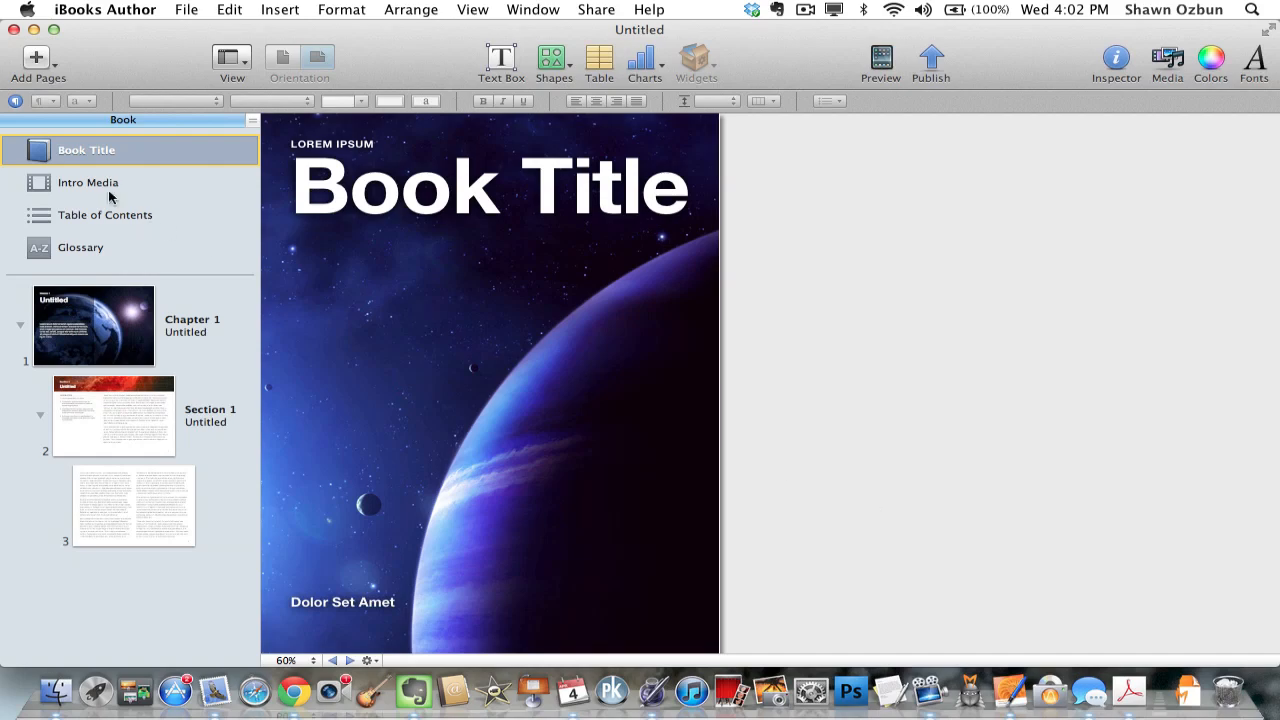
# Show the Intro Media page with its empty 'Drop movie or image here' placeholder.
pyautogui.click(90, 182)
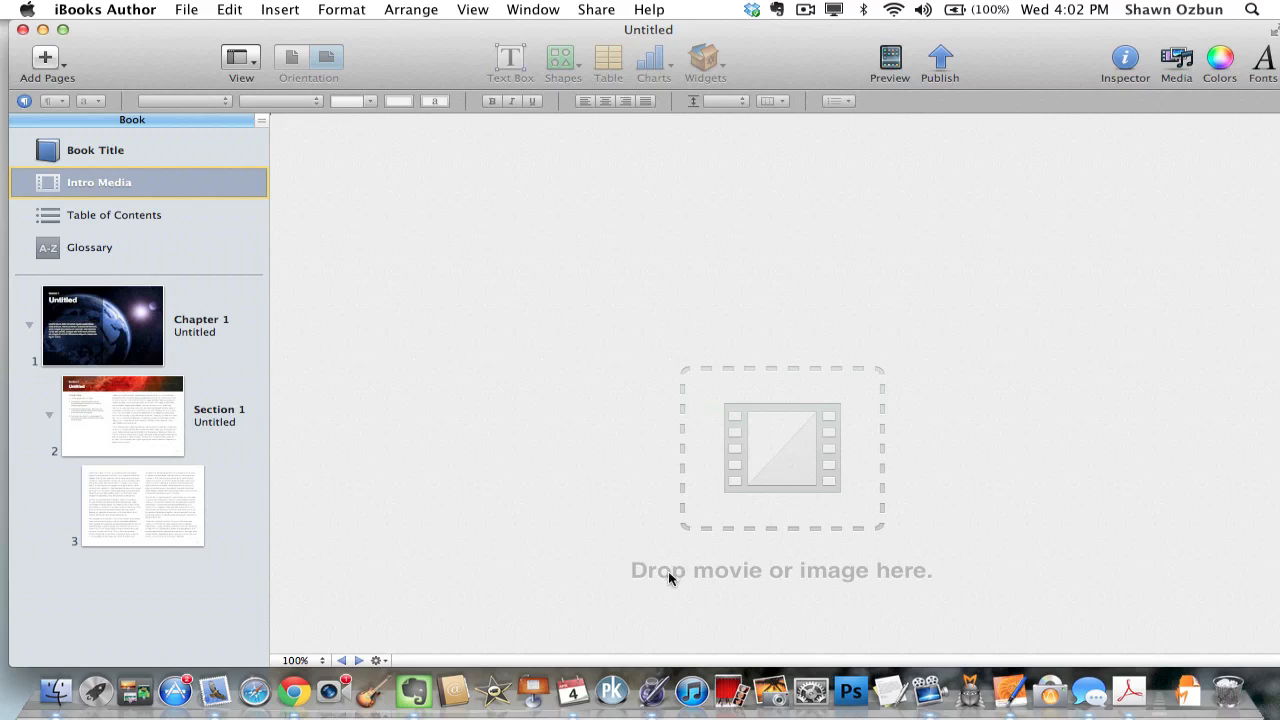
pyautogui.moveTo(1016, 75)
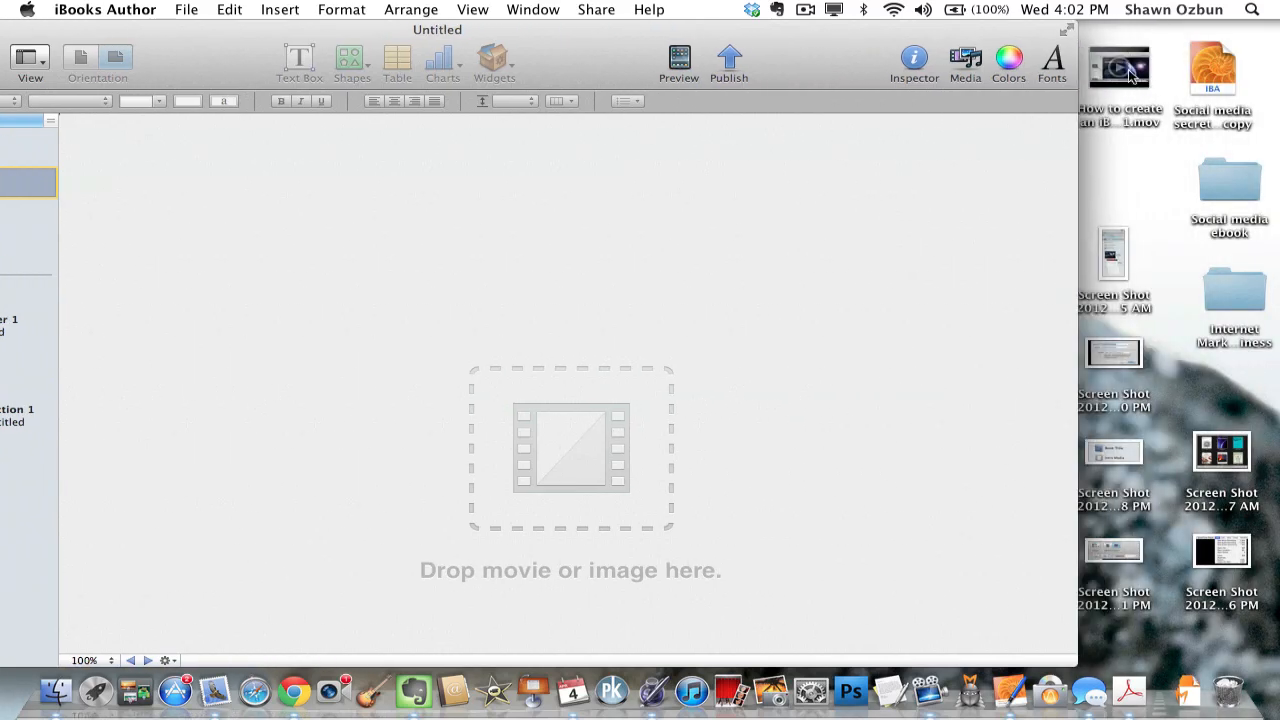
pyautogui.moveTo(1118, 67); pyautogui.dragTo(813, 300)
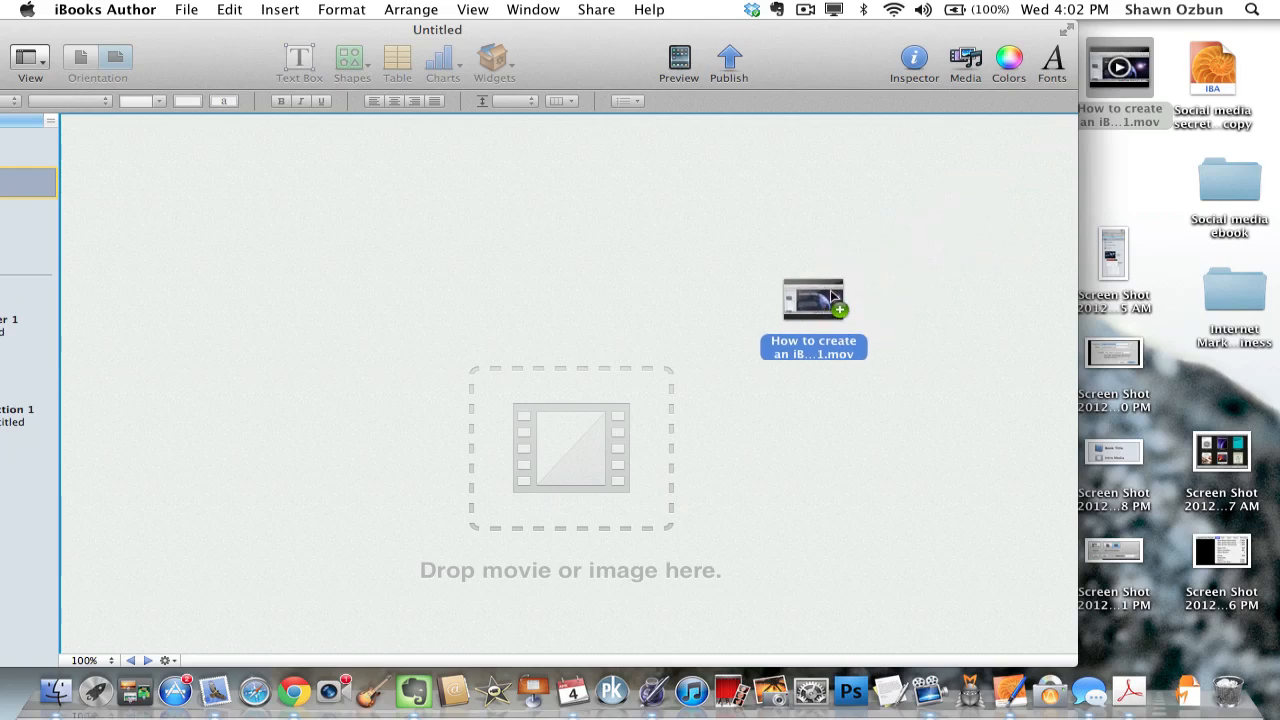
pyautogui.moveTo(813, 297); pyautogui.dragTo(617, 453)
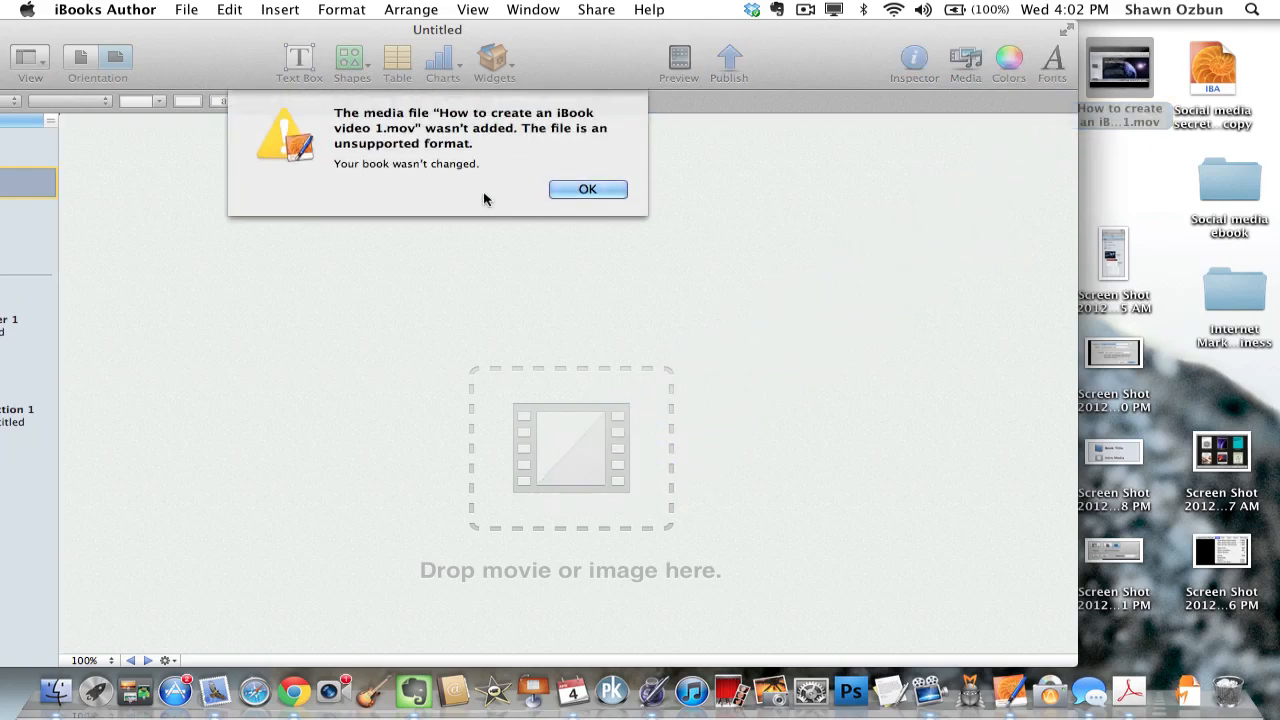
pyautogui.moveTo(450, 133)
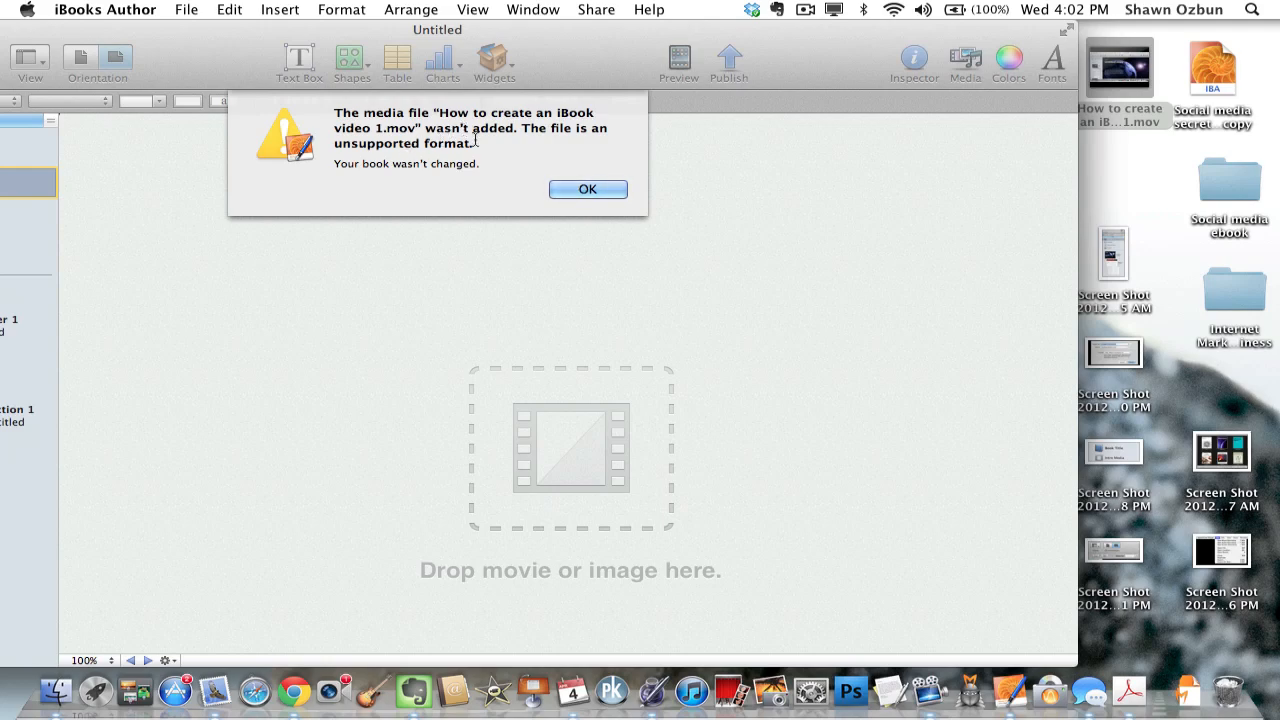
pyautogui.moveTo(567, 183)
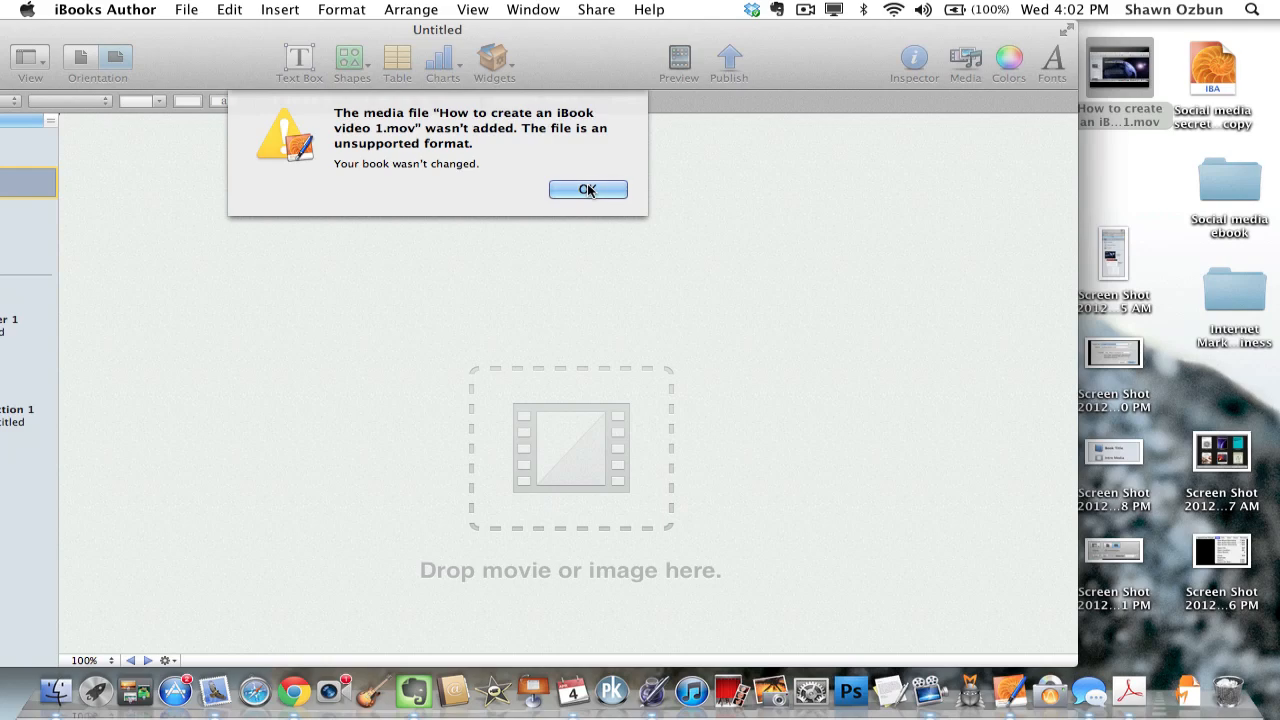
pyautogui.click(588, 190)
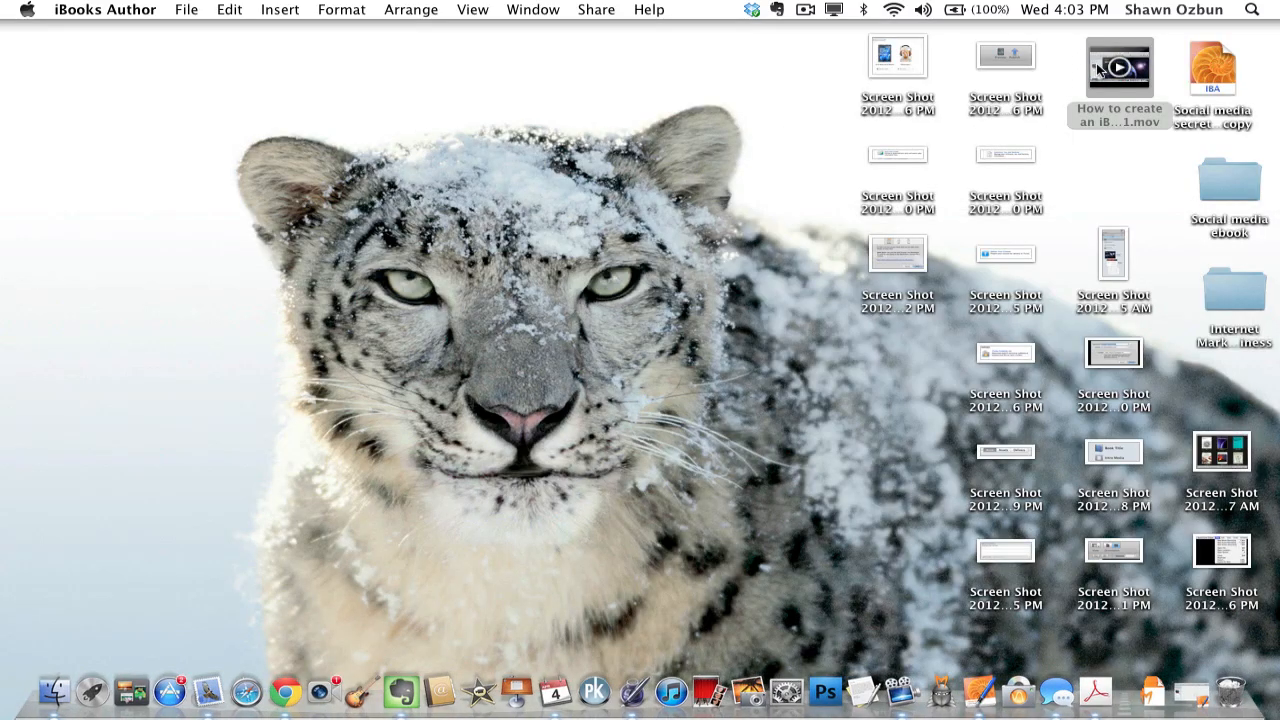
# Bring up the Open With app list for How to create an iBook video 1.mov.
pyautogui.rightClick(1118, 67)
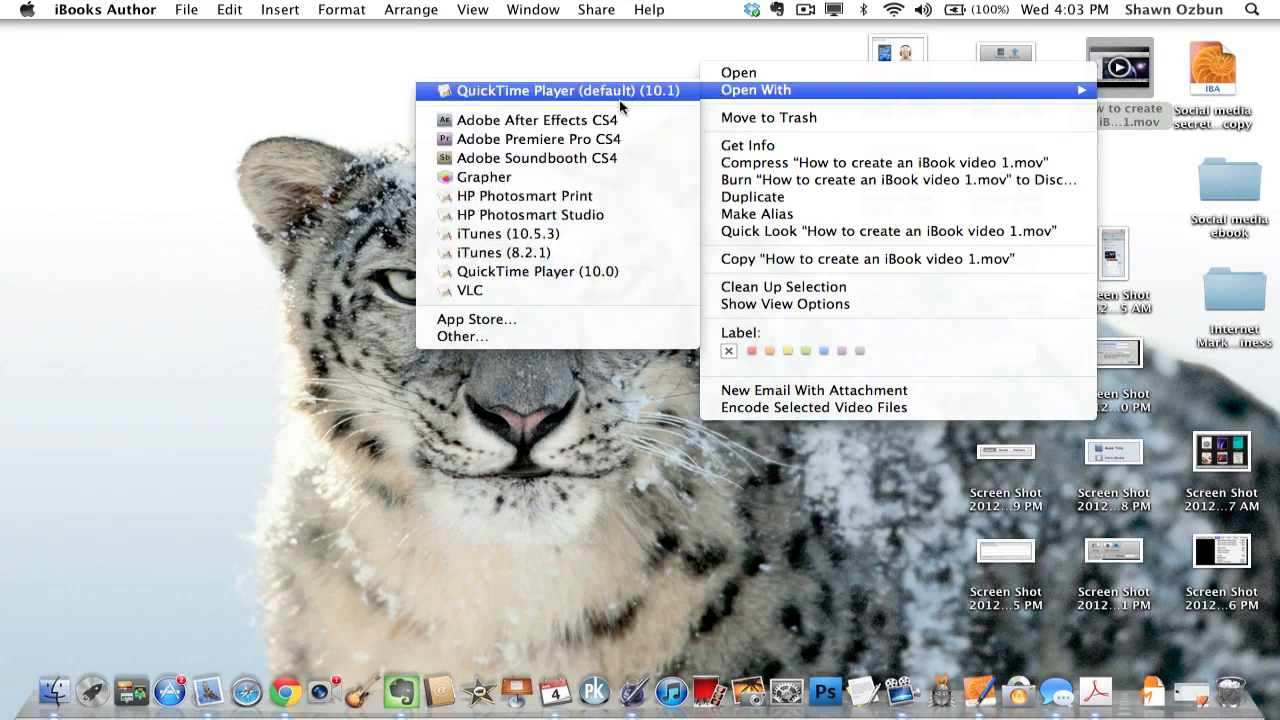
pyautogui.moveTo(710, 105)
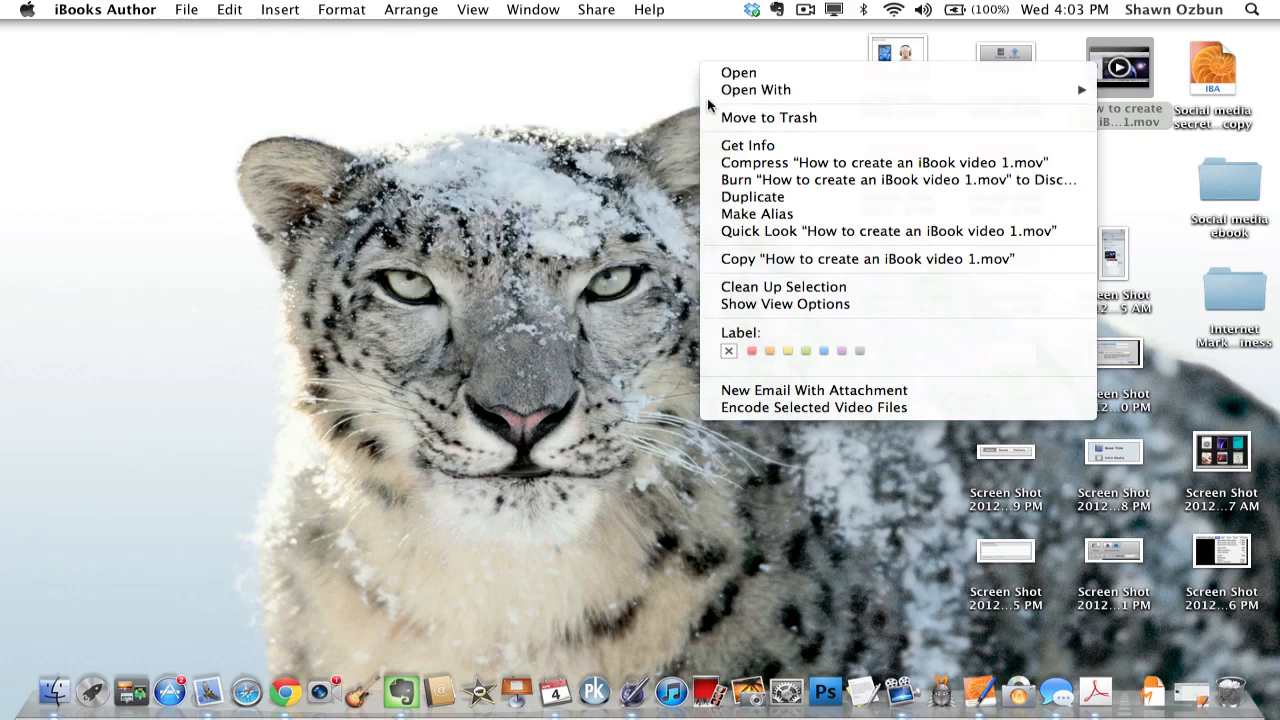
pyautogui.moveTo(738, 72)
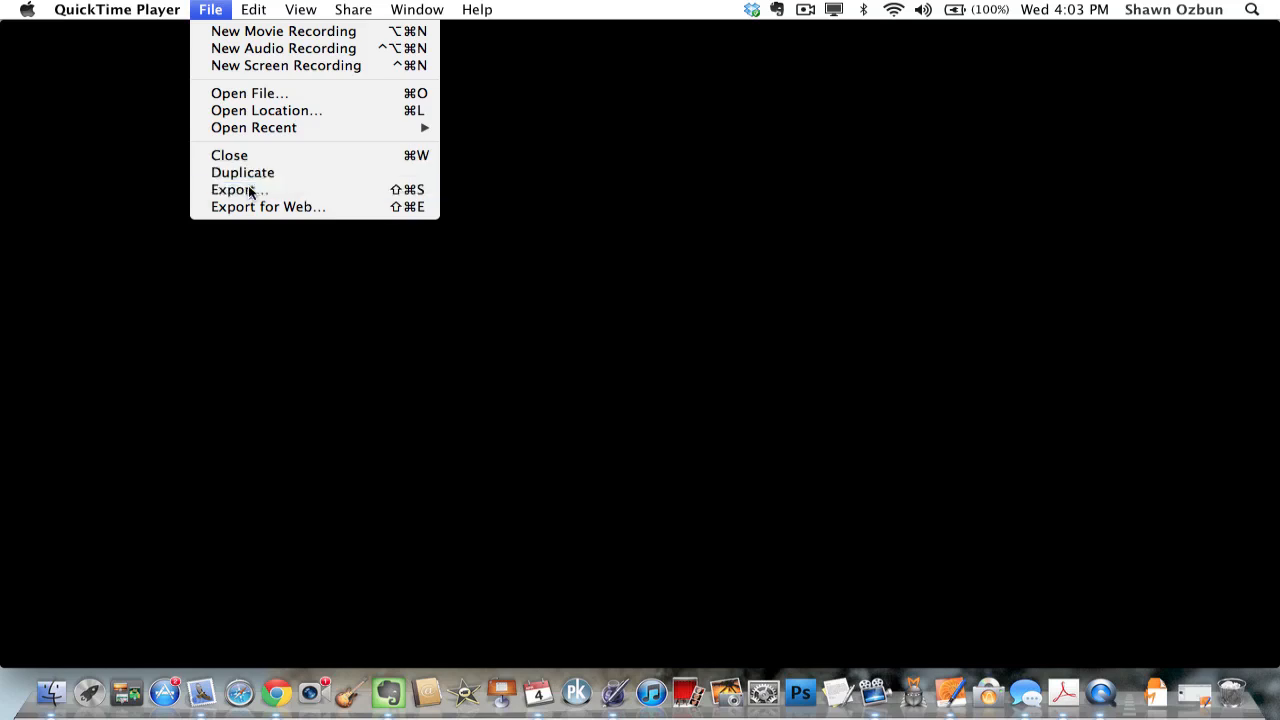
# Export the movie to the Desktop in iPad, iPhone 4 & Apple TV format.
pyautogui.click(235, 190)
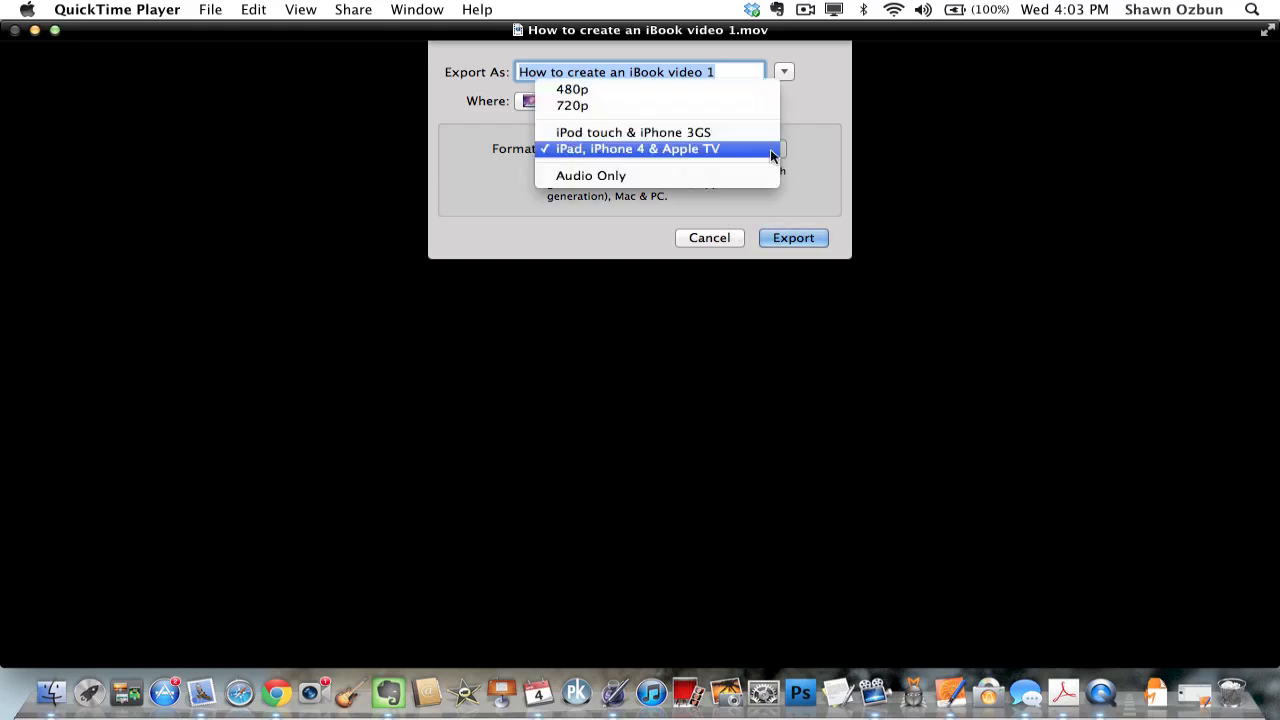
pyautogui.click(635, 148)
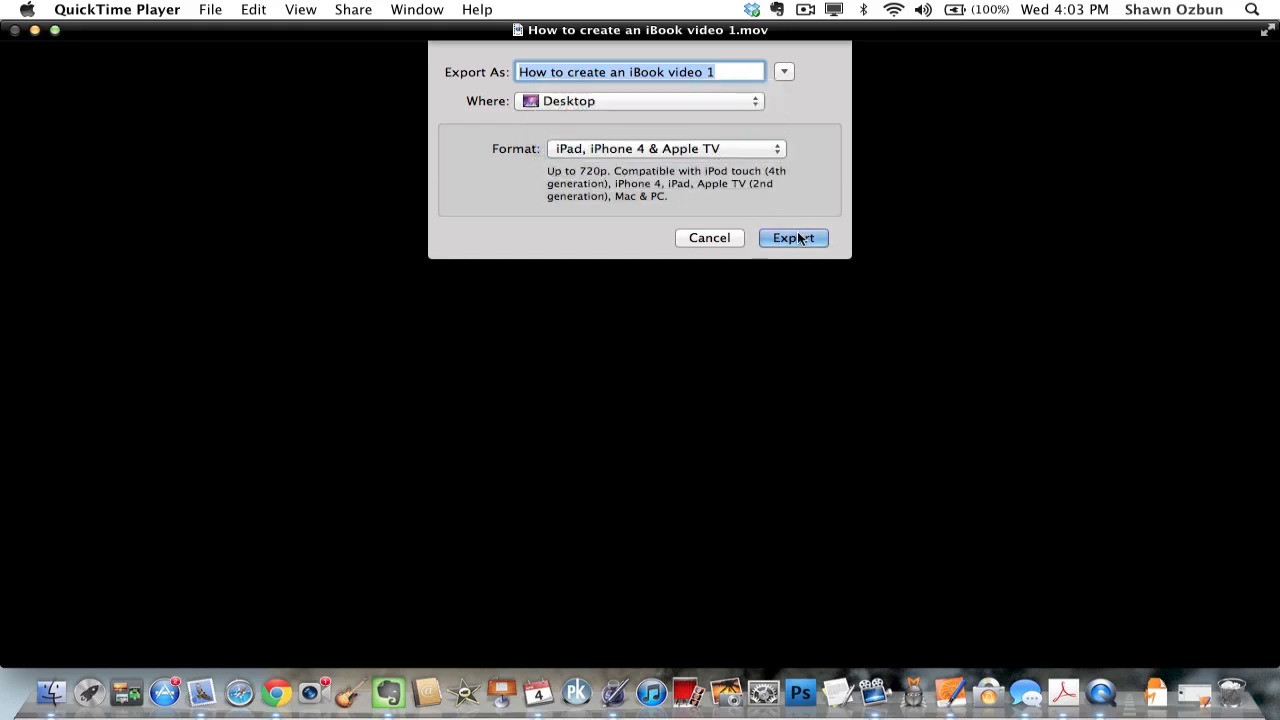
pyautogui.moveTo(710, 238)
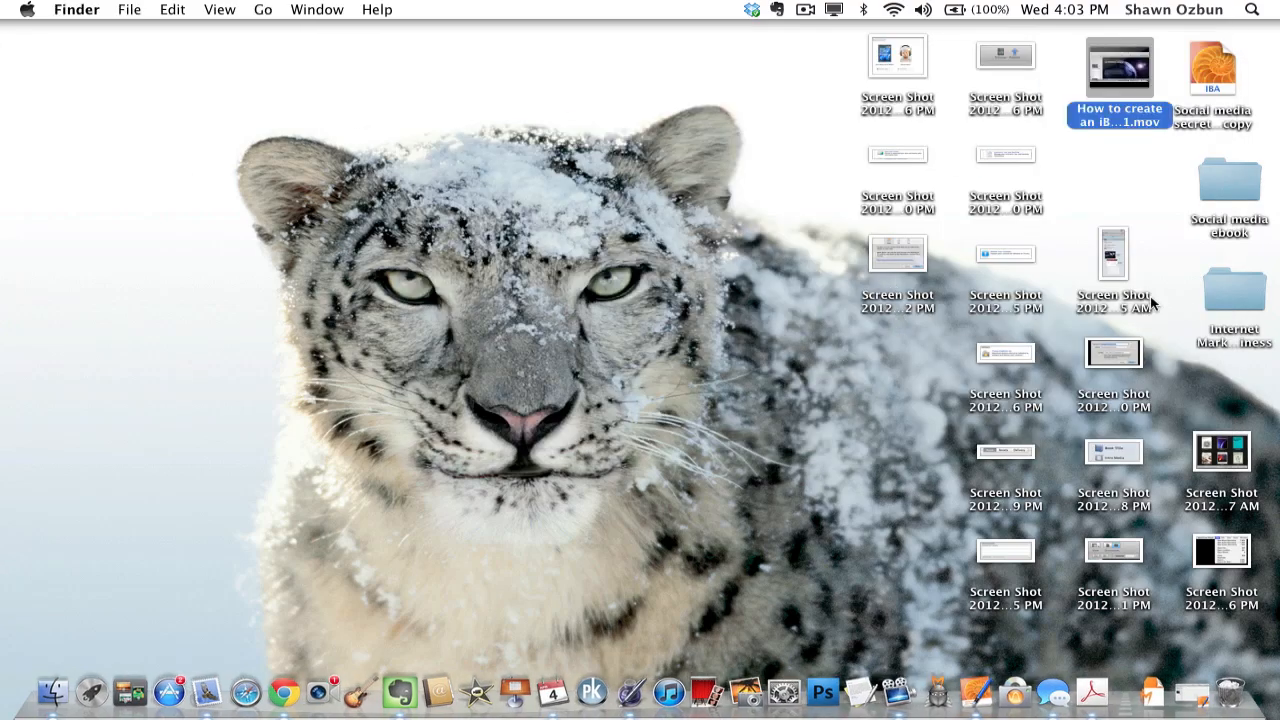
# Open the Social media ebook folder and select linkedIn groups.m4v.
pyautogui.click(1227, 180)
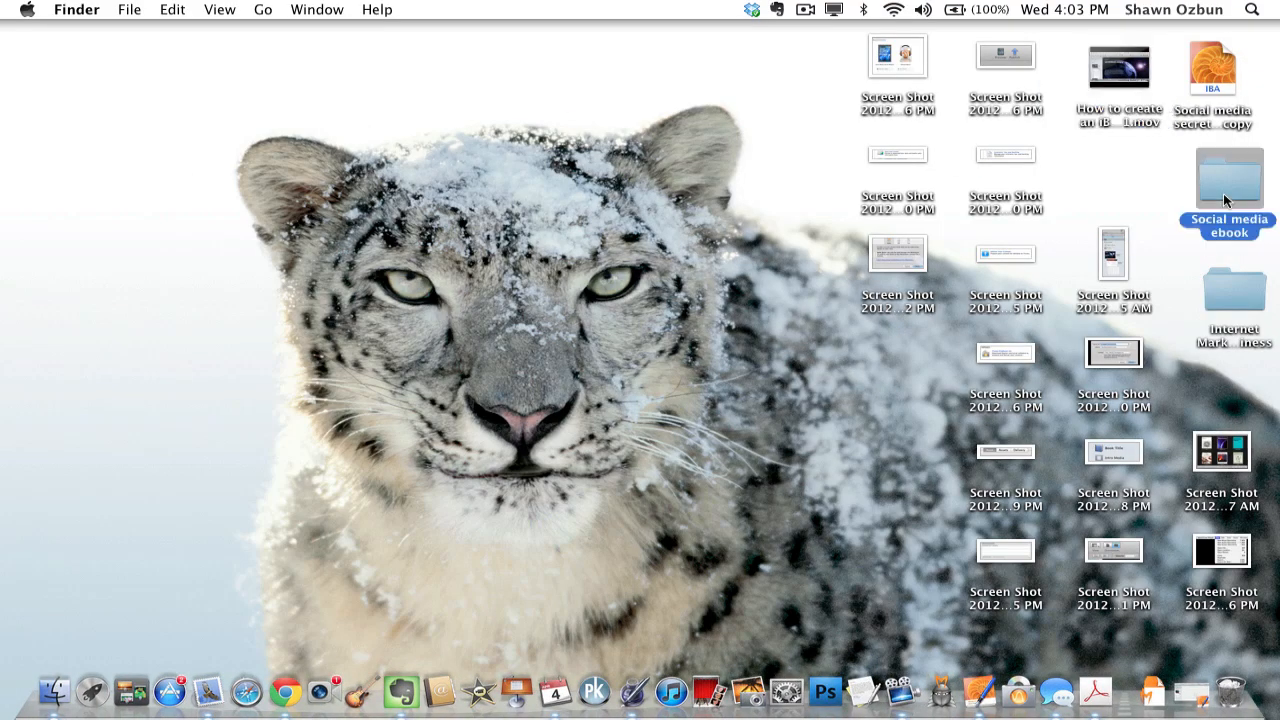
pyautogui.doubleClick(1228, 175)
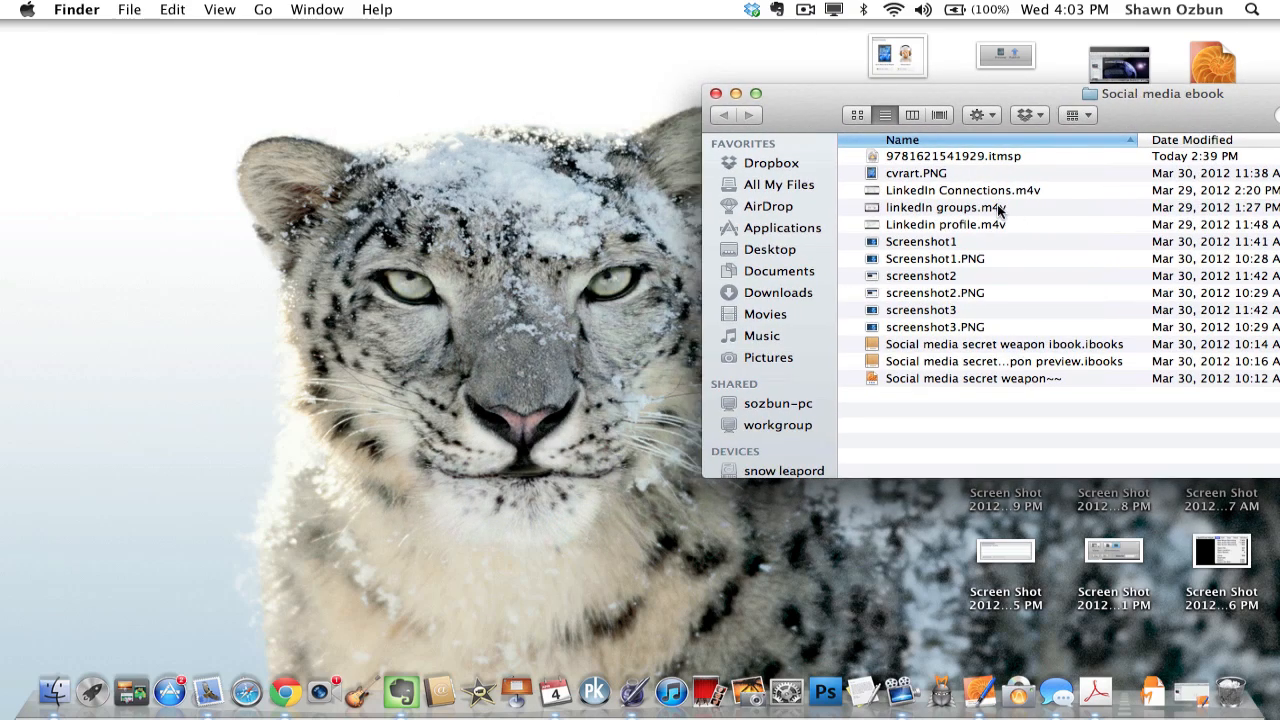
pyautogui.click(945, 207)
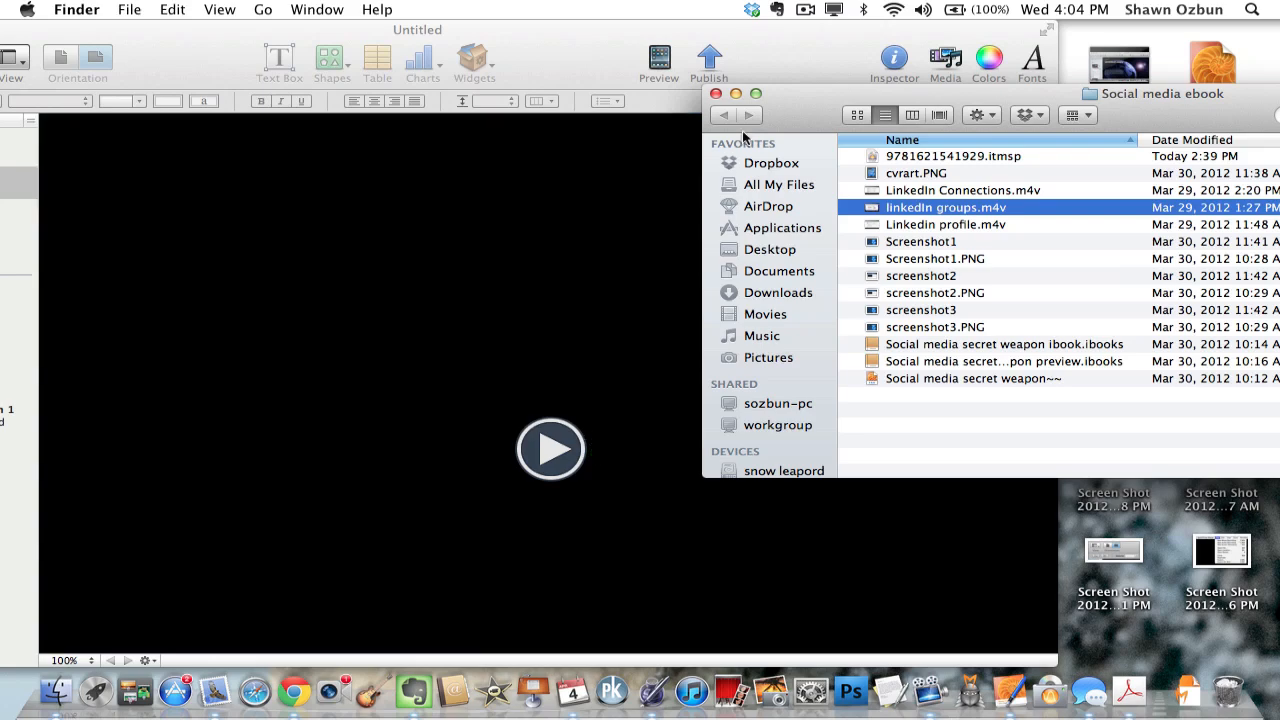
# Place linkedIn groups.m4v on the Intro Media page and open Section 1.
pyautogui.click(716, 93)
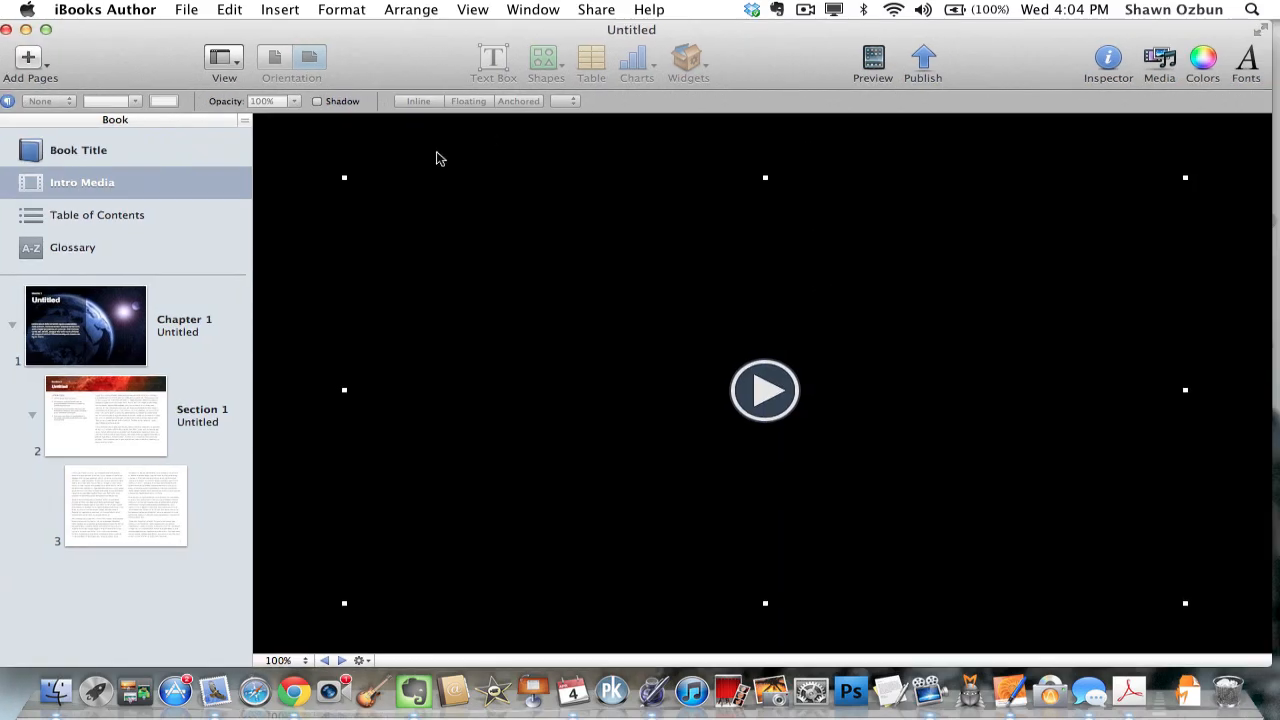
pyautogui.click(105, 415)
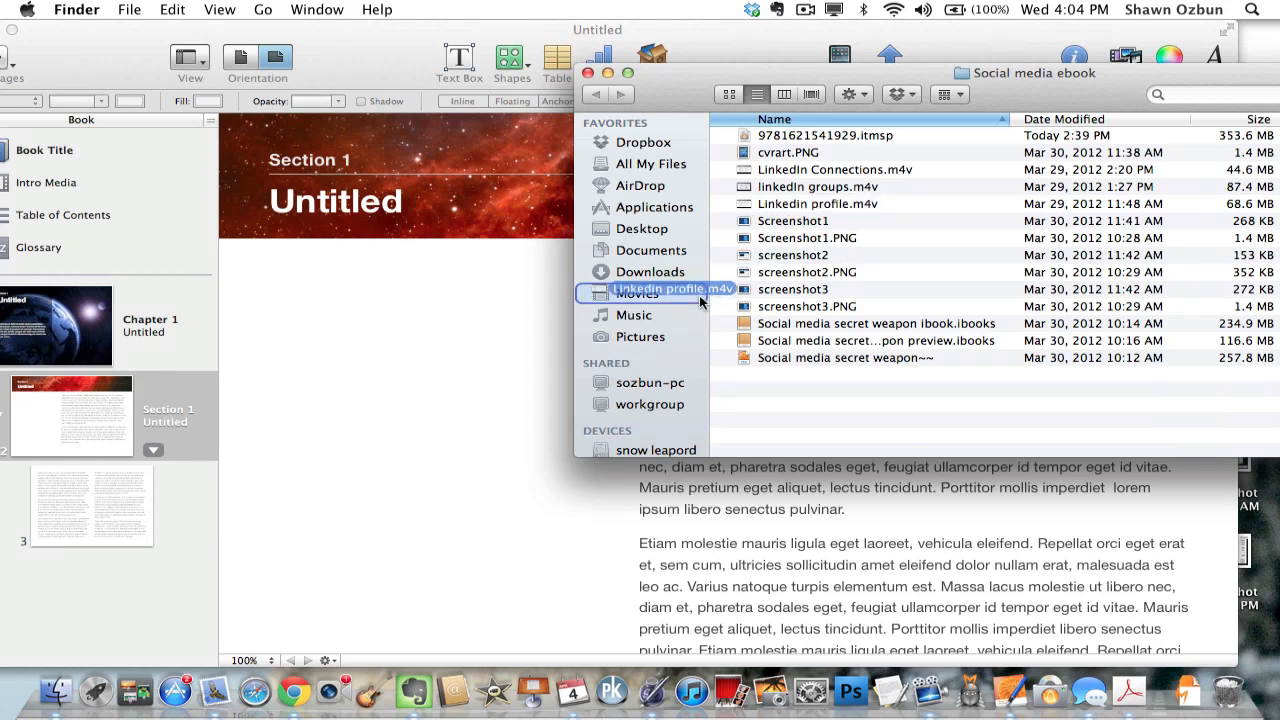
# Drop Linkedin profile.m4v onto the Section 1 page as Movie 1.1.
pyautogui.moveTo(660, 289); pyautogui.dragTo(463, 466)
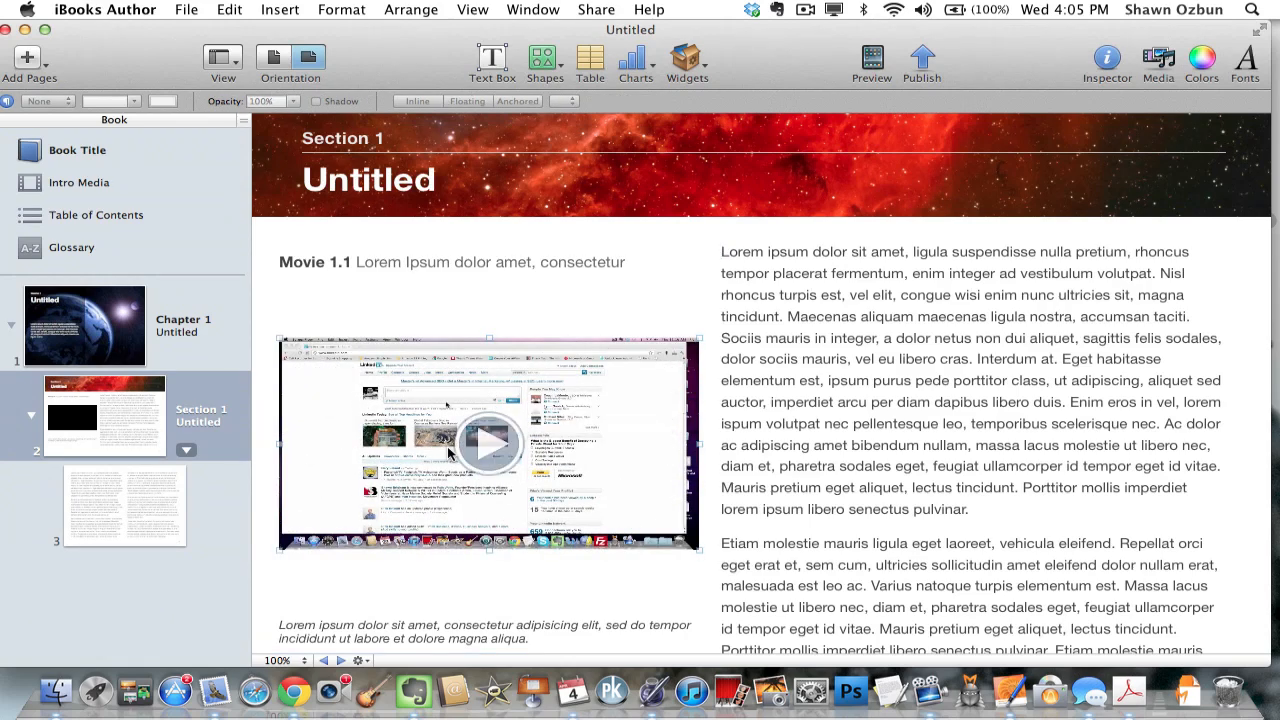
pyautogui.moveTo(705, 345)
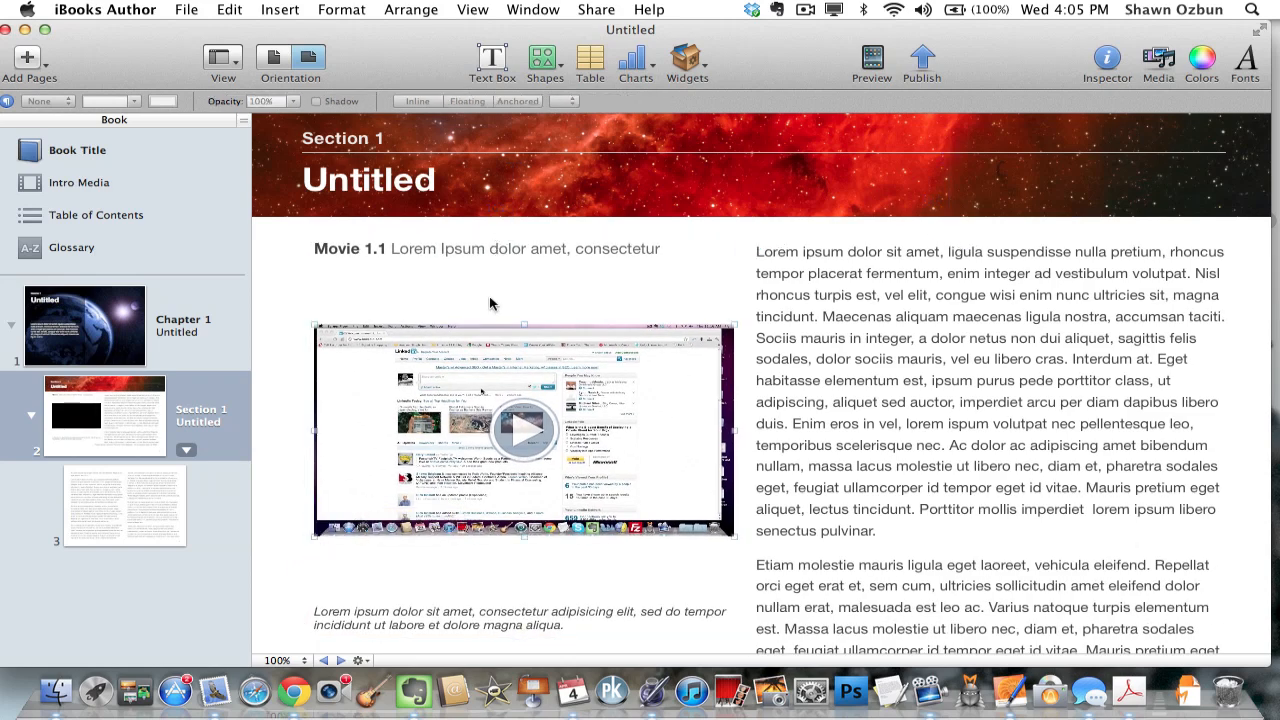
# Enlarge the Movie 1.1 widget by dragging its corner handle outward.
pyautogui.click(525, 430)
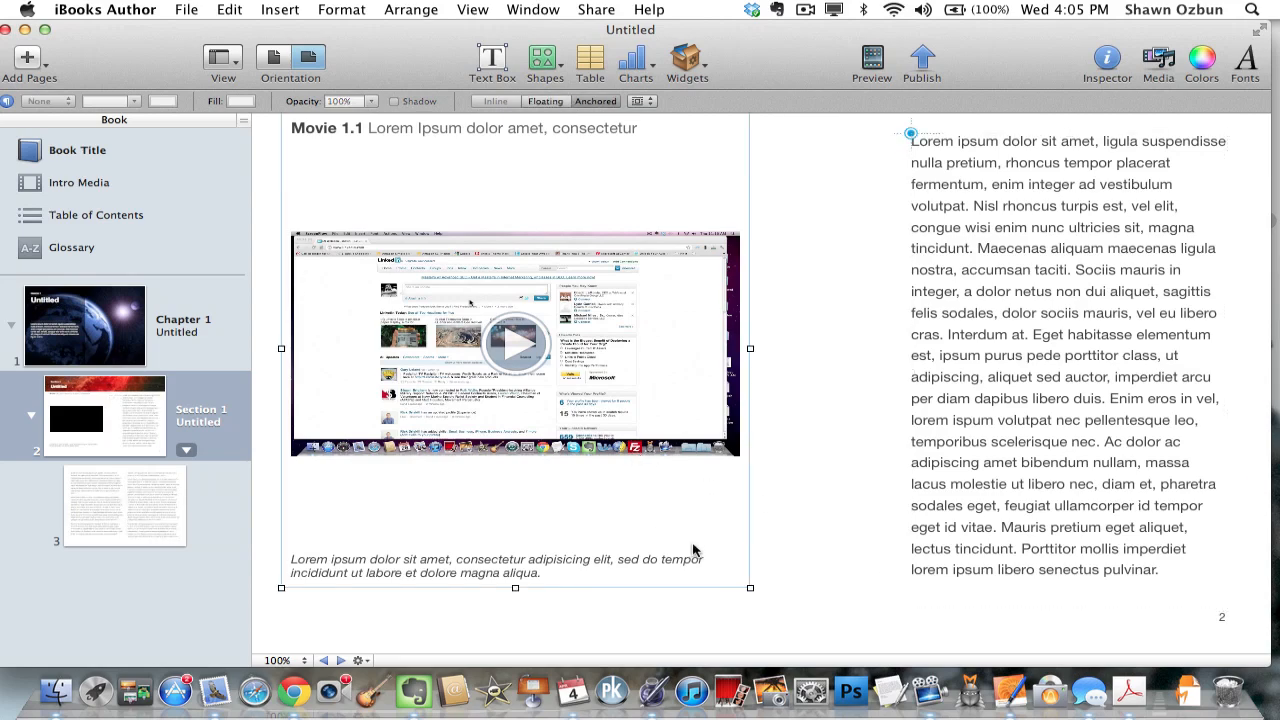
pyautogui.moveTo(750, 587); pyautogui.dragTo(825, 587)
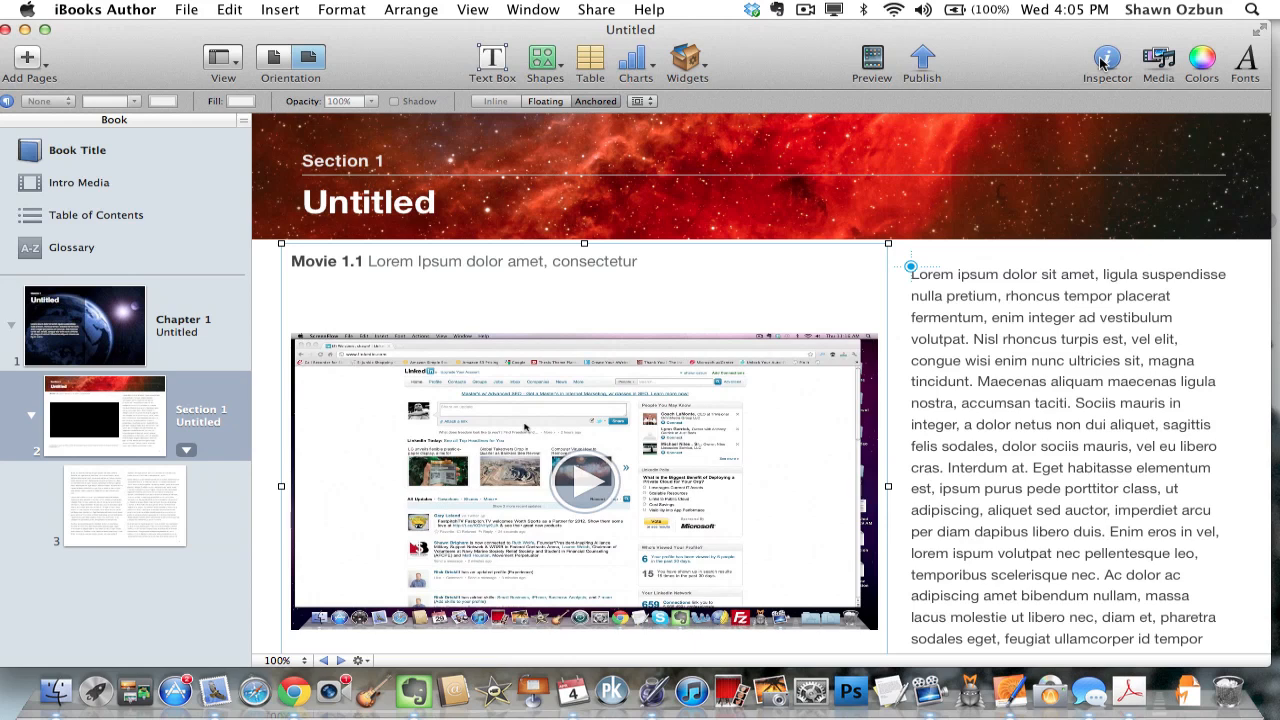
pyautogui.moveTo(1107, 70)
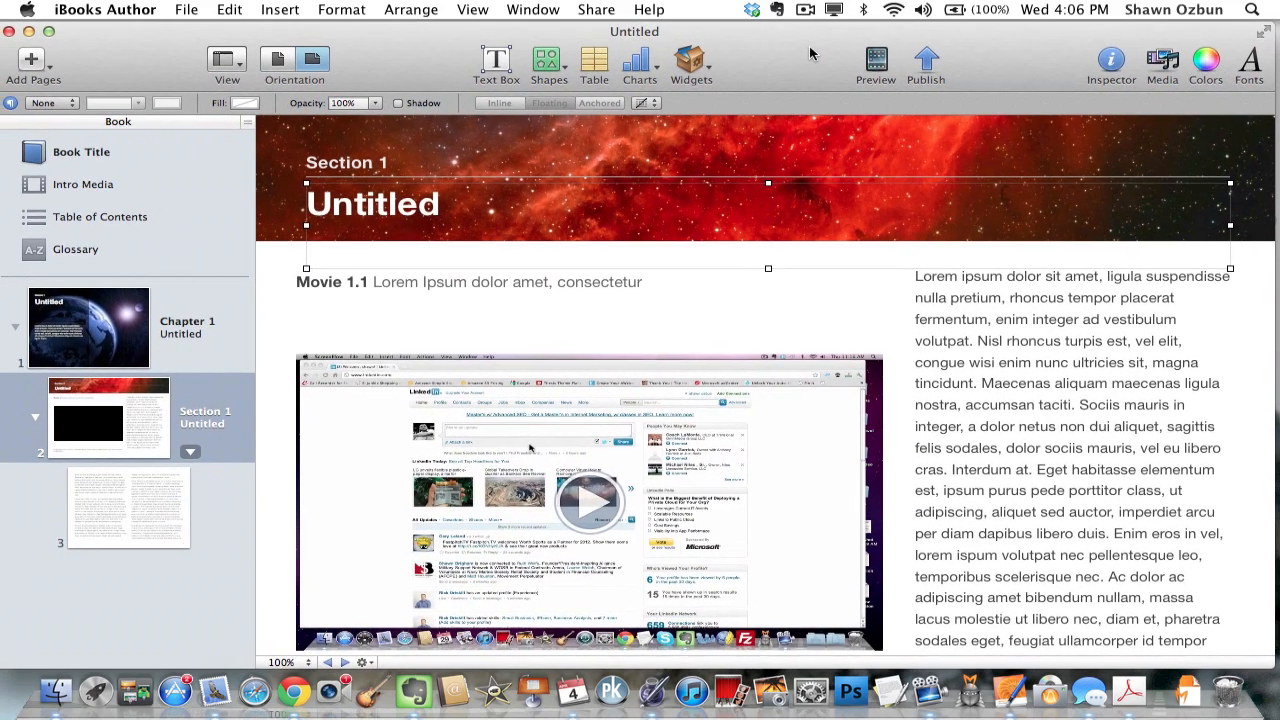
pyautogui.moveTo(127, 43)
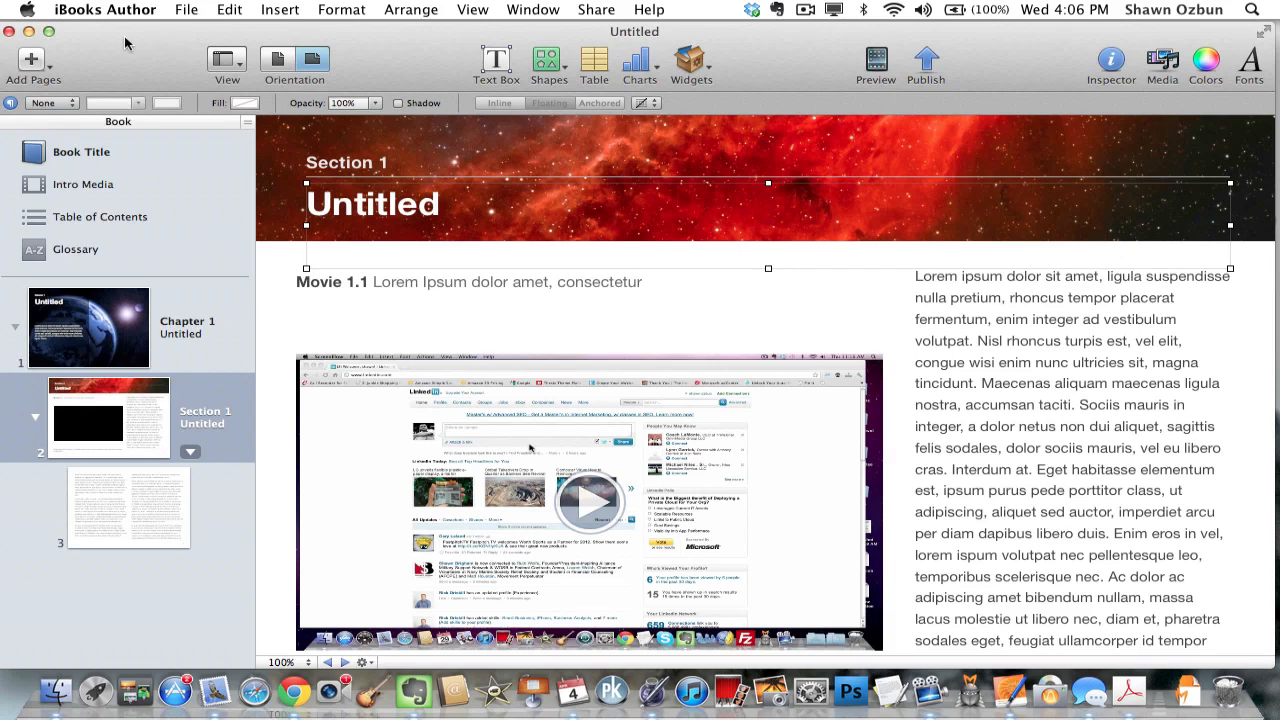